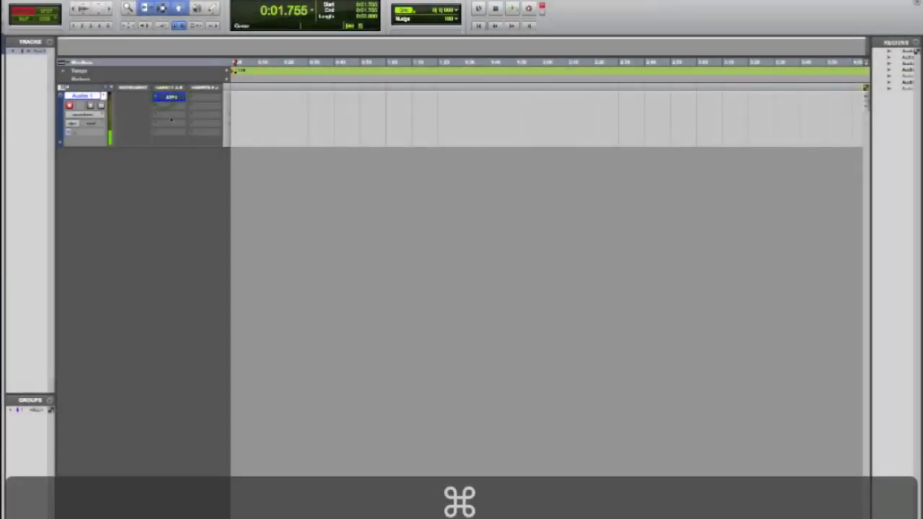
Insert Auto-Tune EFX on the audio track, bringing up its plug-in window
click(170, 97)
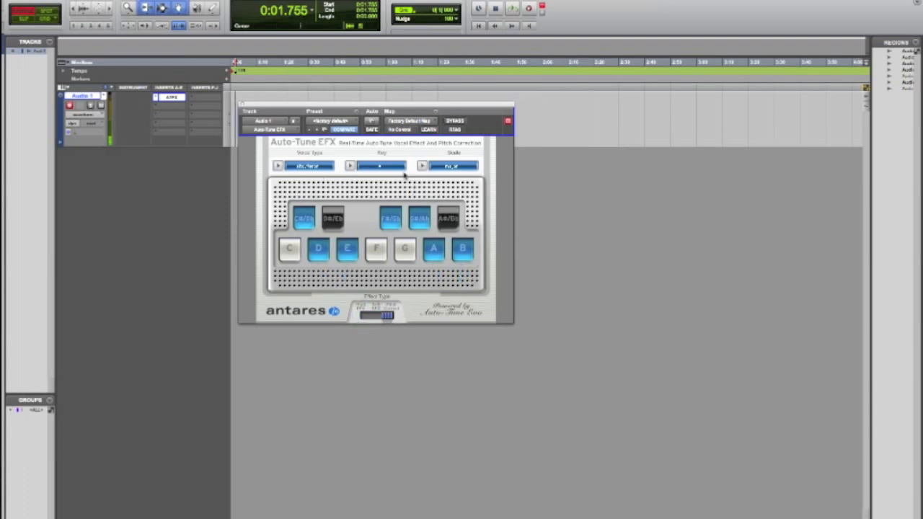
mouse_move(359, 199)
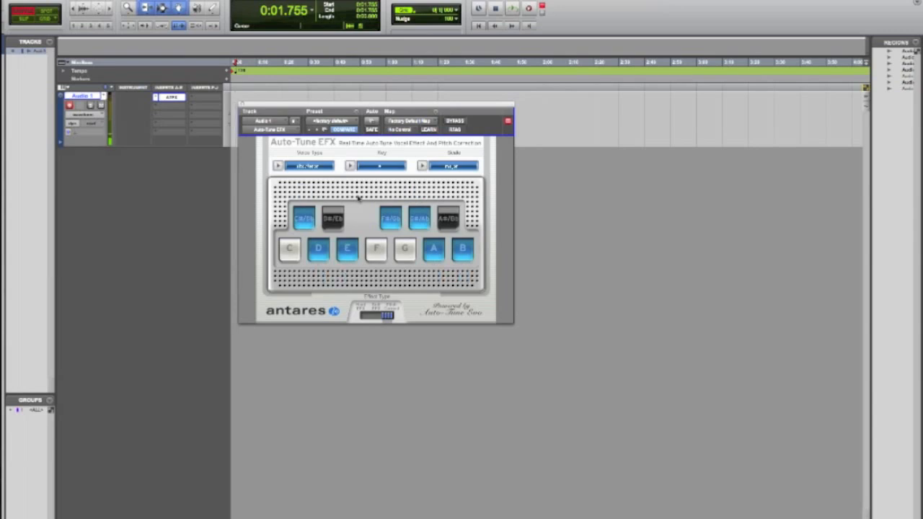
click(310, 166)
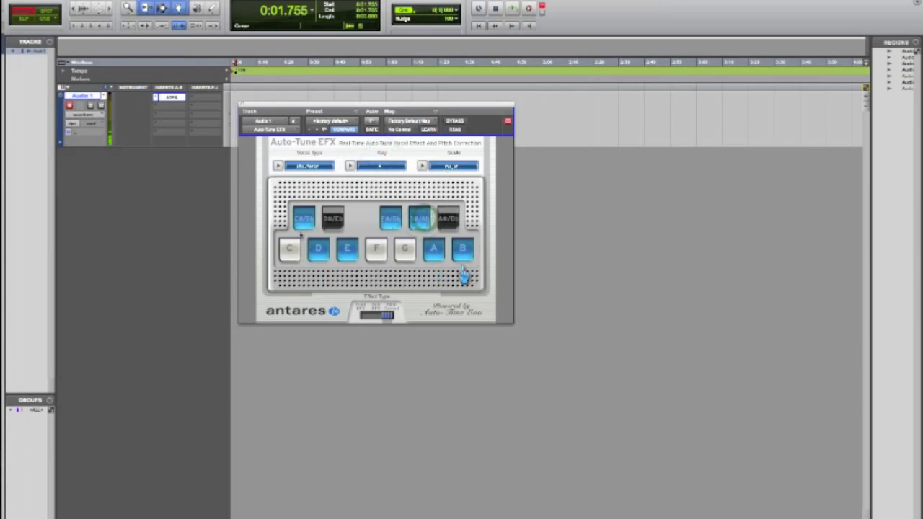
Switch Auto-Tune EFX to the hard, robotic Auto-Tune Effect correction mode
click(454, 165)
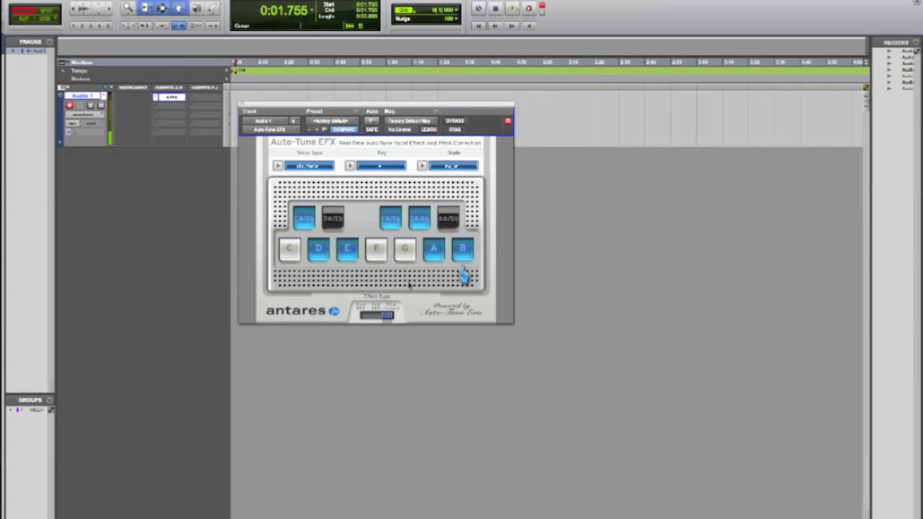
mouse_move(459, 252)
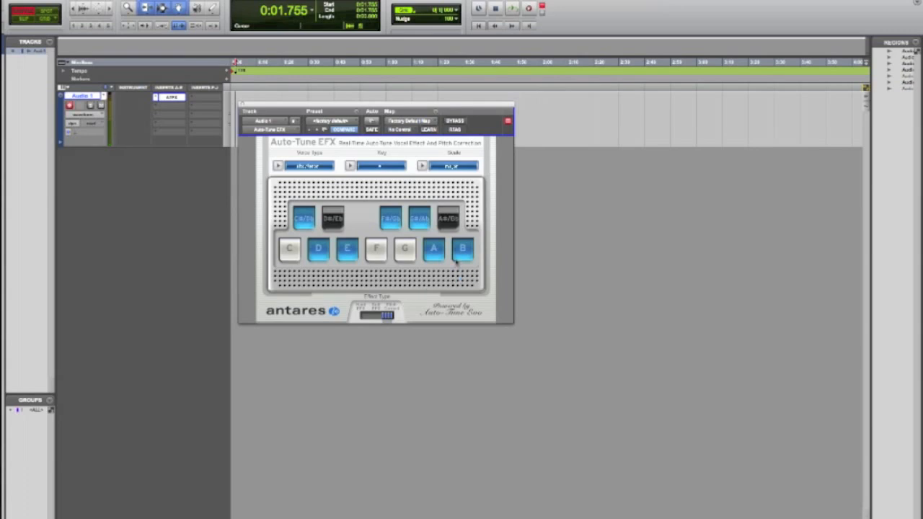